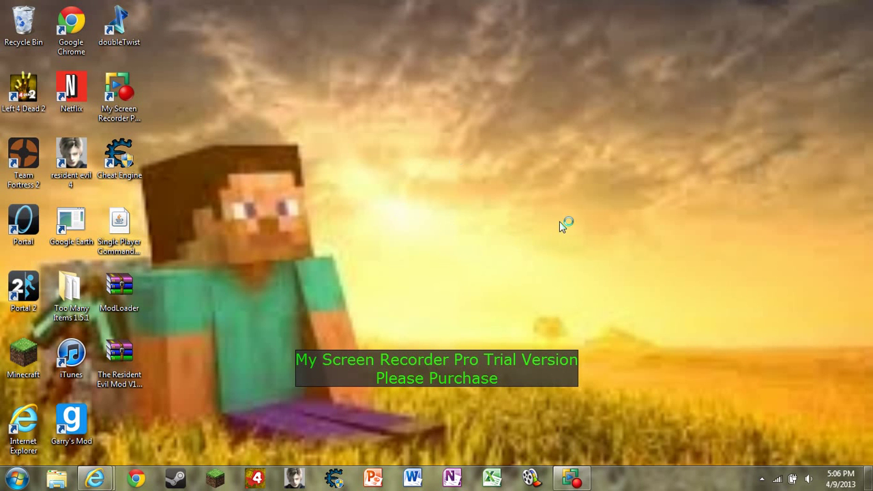
{"action": "mouse_move", "coordinate": [547, 170]}
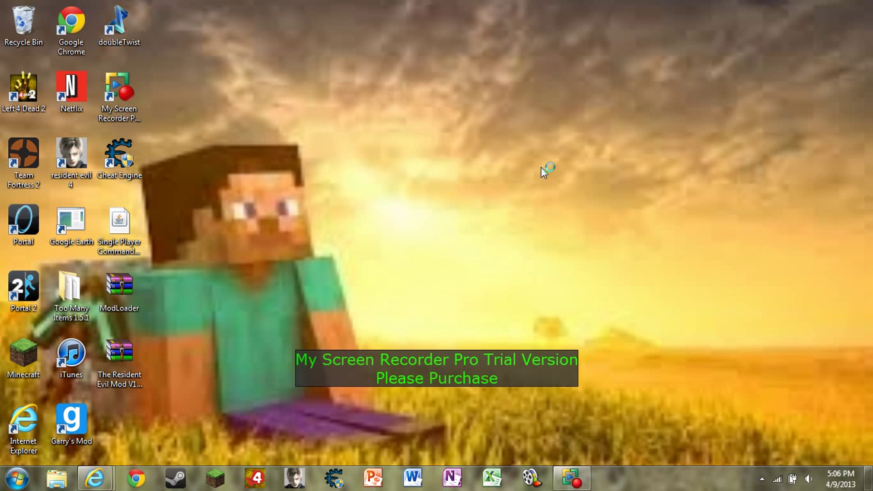
{"action": "mouse_move", "coordinate": [474, 240]}
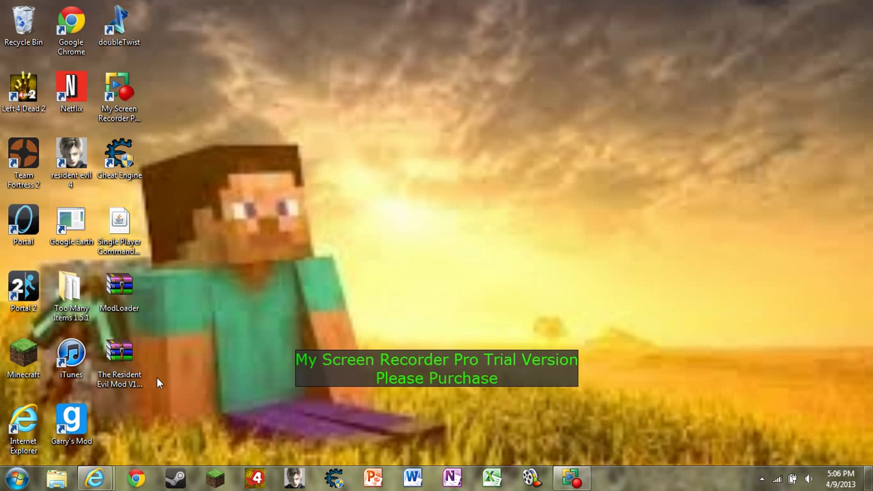
{"action": "mouse_move", "coordinate": [96, 477]}
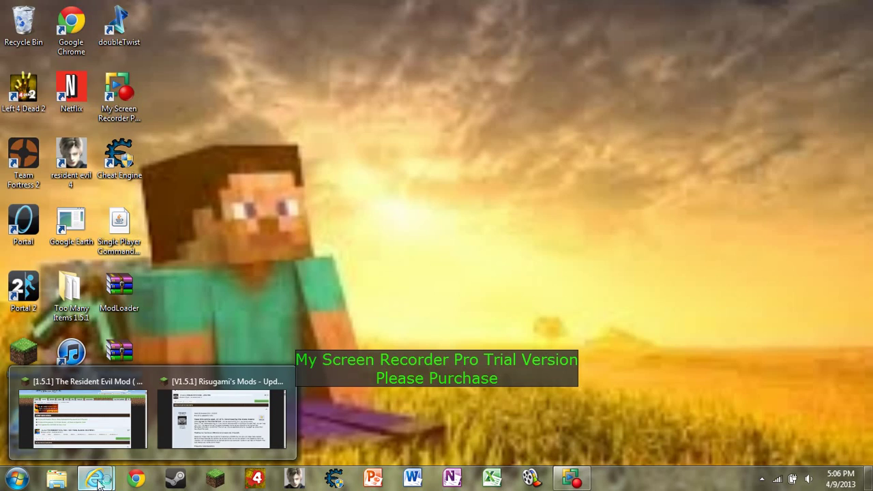
Browse the Resident Evil Mod forum topic down to its download links
{"action": "left_click", "coordinate": [78, 417]}
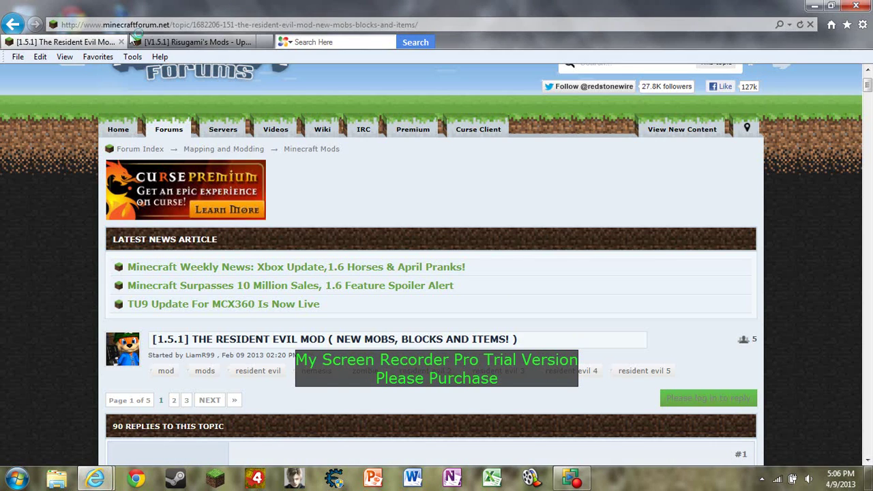
{"action": "left_click", "coordinate": [191, 42]}
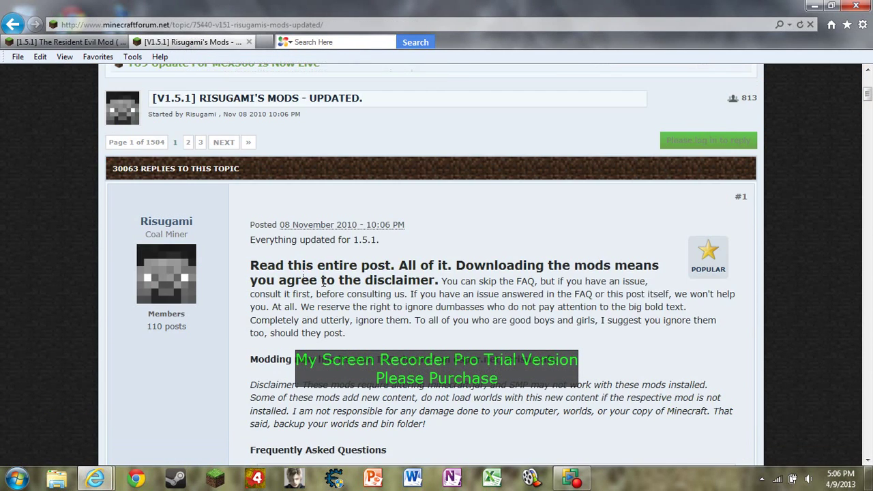
{"action": "scroll", "scroll_direction": "up", "scroll_amount": 3}
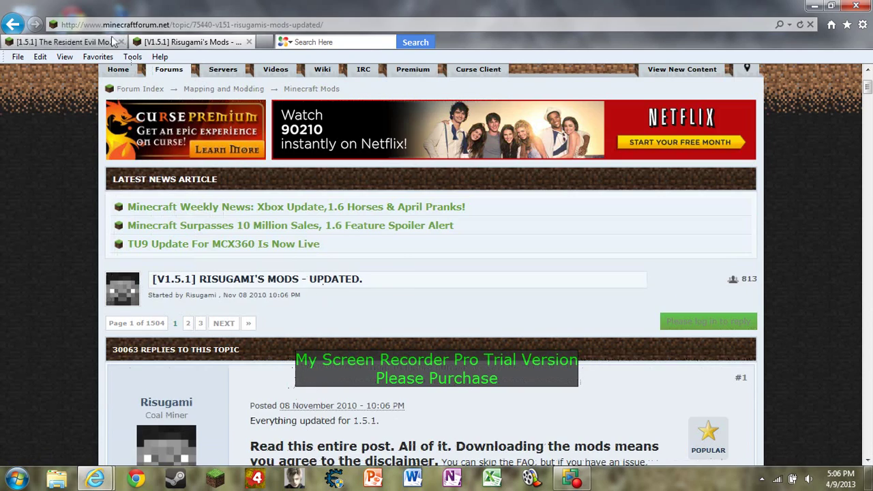
{"action": "left_click", "coordinate": [62, 42]}
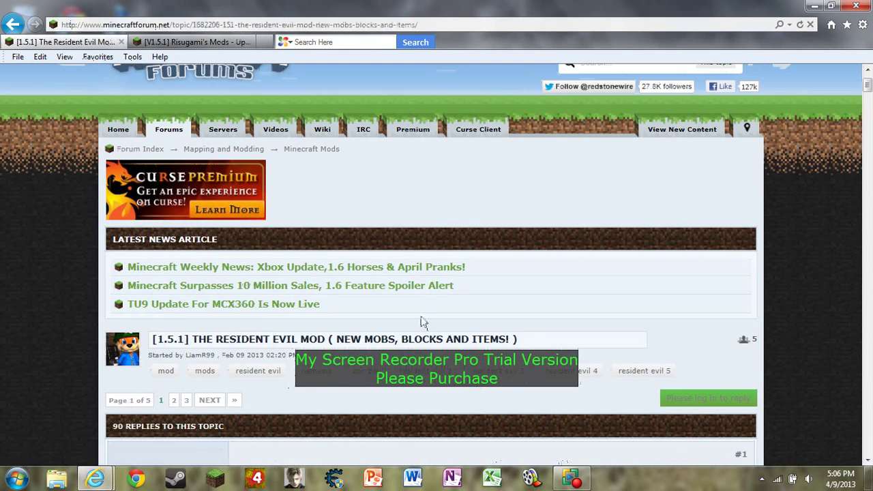
{"action": "scroll", "scroll_direction": "down", "scroll_amount": 3}
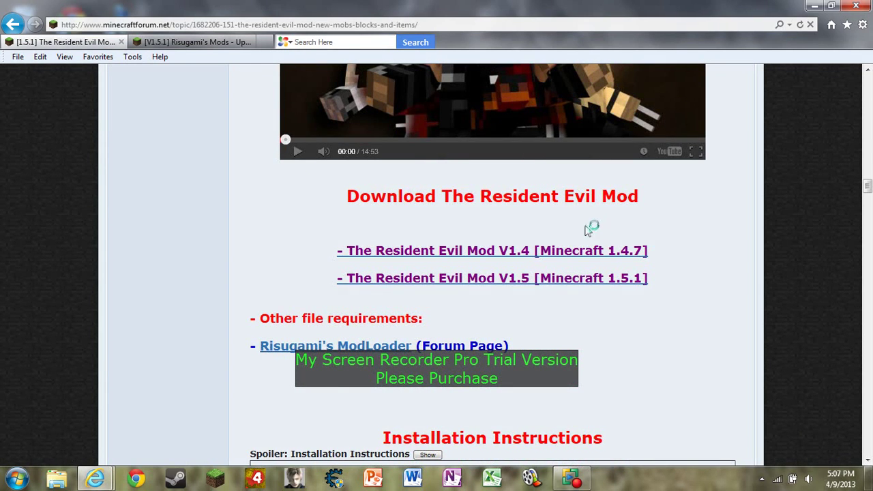
{"action": "mouse_move", "coordinate": [611, 290]}
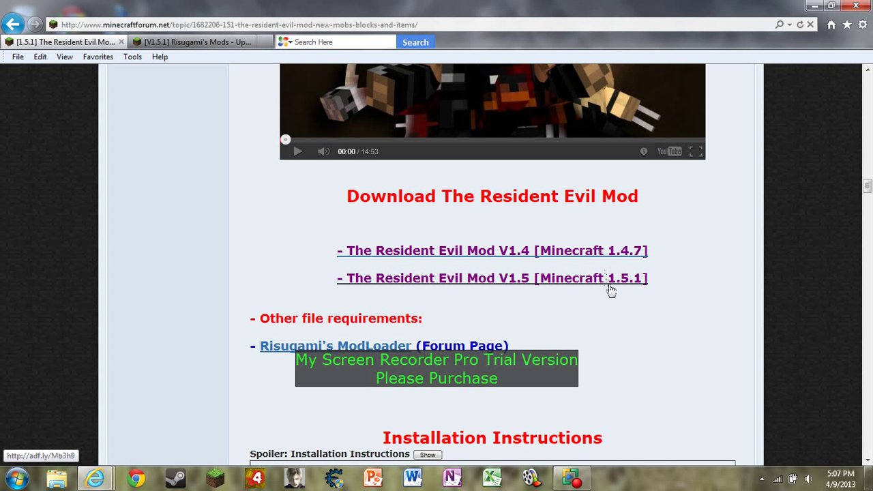
{"action": "mouse_move", "coordinate": [589, 258]}
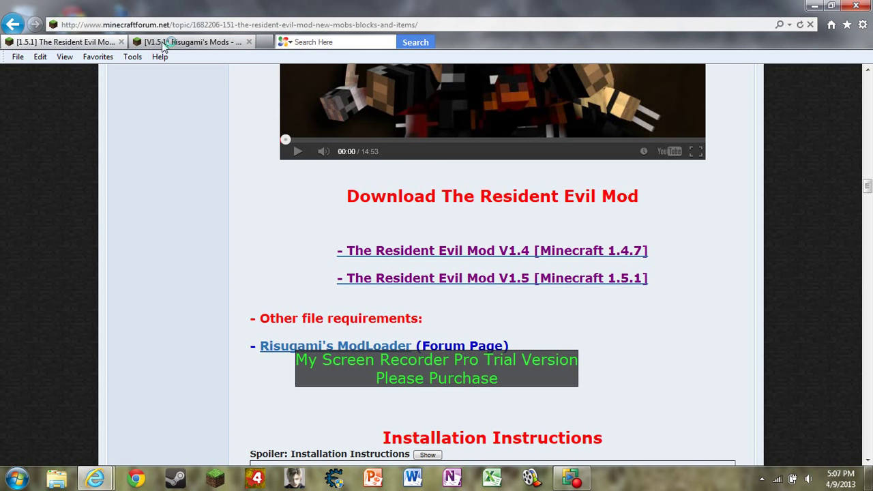
{"action": "mouse_move", "coordinate": [193, 41]}
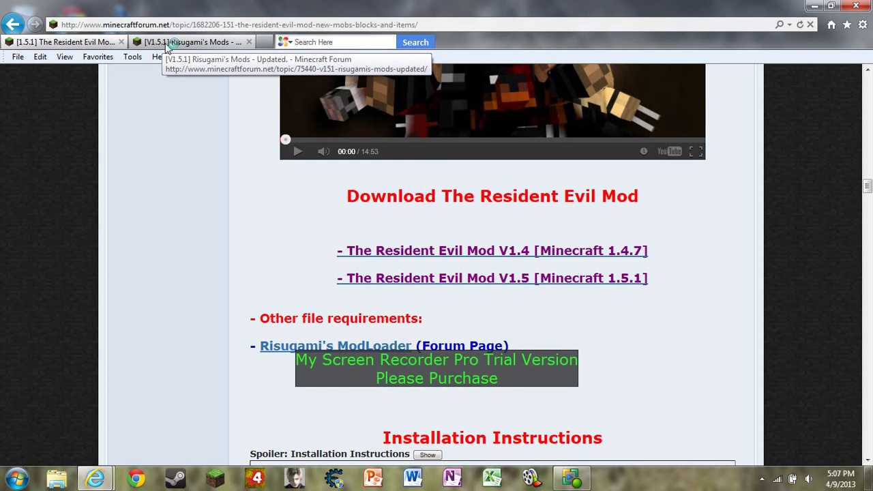
Scroll Risugami's Mods page to the Windows installation steps
{"action": "left_click", "coordinate": [193, 42]}
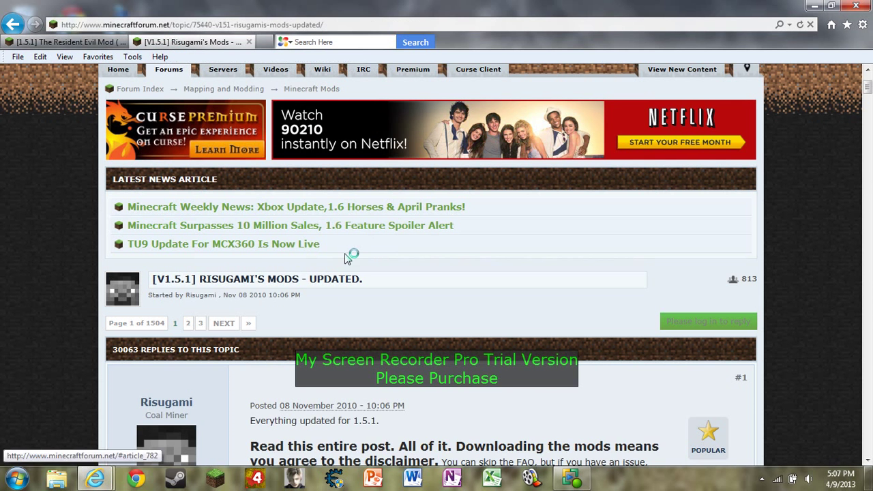
{"action": "scroll", "scroll_direction": "down", "scroll_amount": 3}
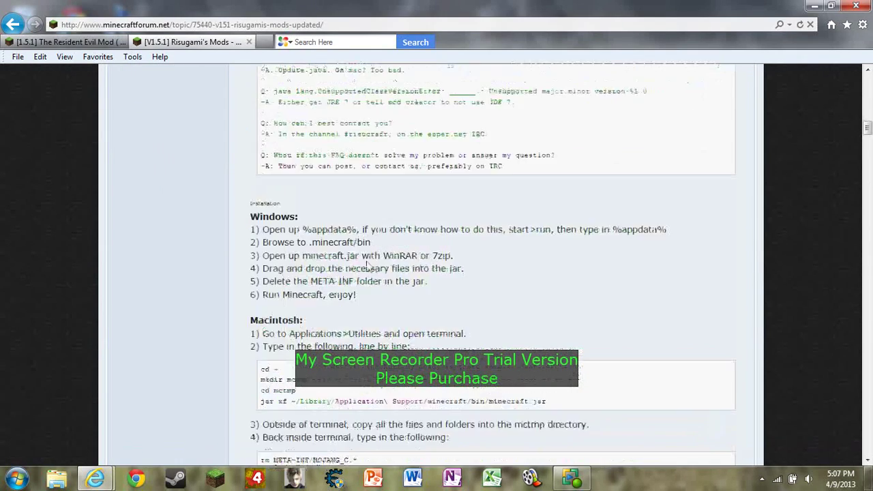
{"action": "scroll", "scroll_direction": "up", "scroll_amount": 3}
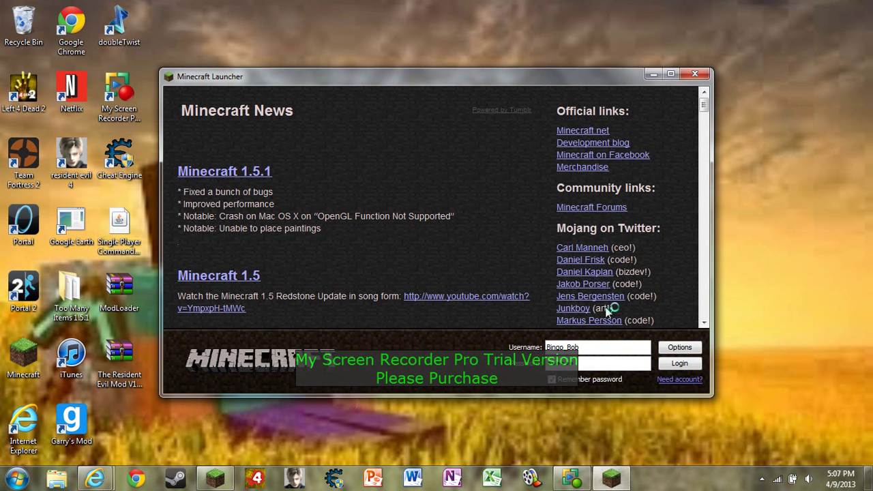
Enable Force game update in launcher Options, let it update, then close the game window
{"action": "left_click", "coordinate": [680, 347]}
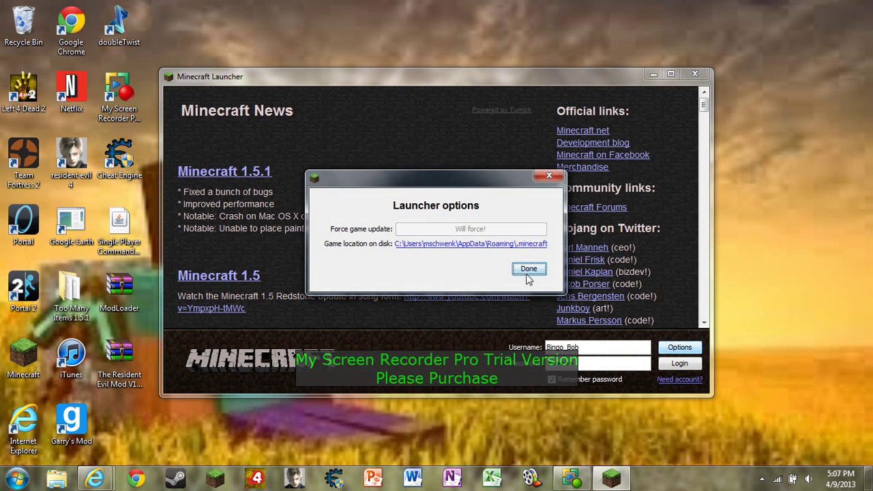
{"action": "left_click", "coordinate": [528, 268]}
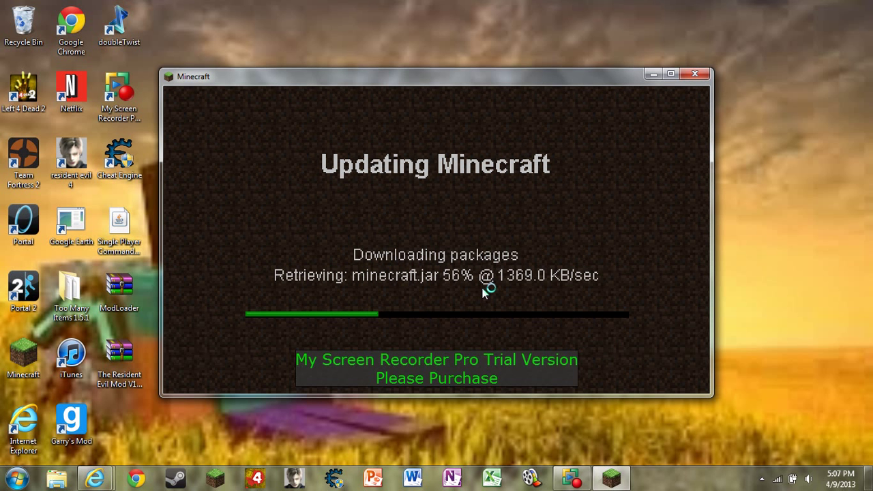
{"action": "mouse_move", "coordinate": [680, 97]}
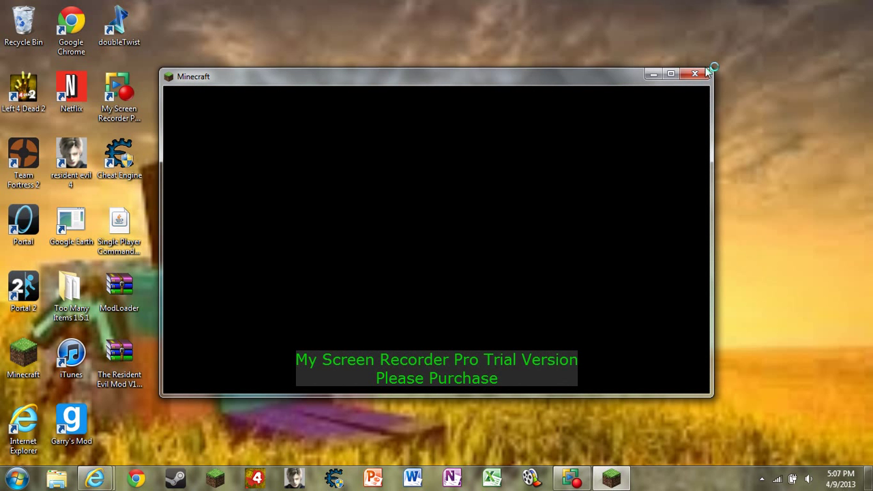
{"action": "left_click", "coordinate": [694, 73]}
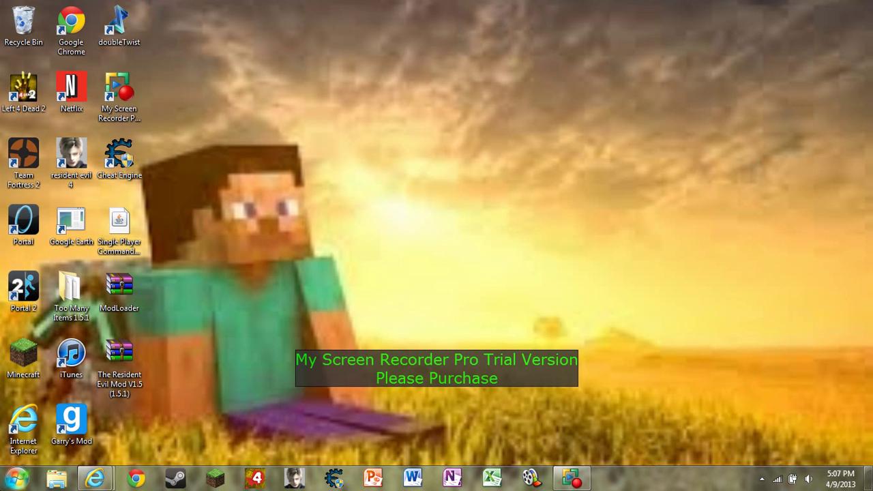
Search %appdata%, go to Roaming\.minecraft\bin, and right-click minecraft.jar
{"action": "left_click", "coordinate": [15, 477]}
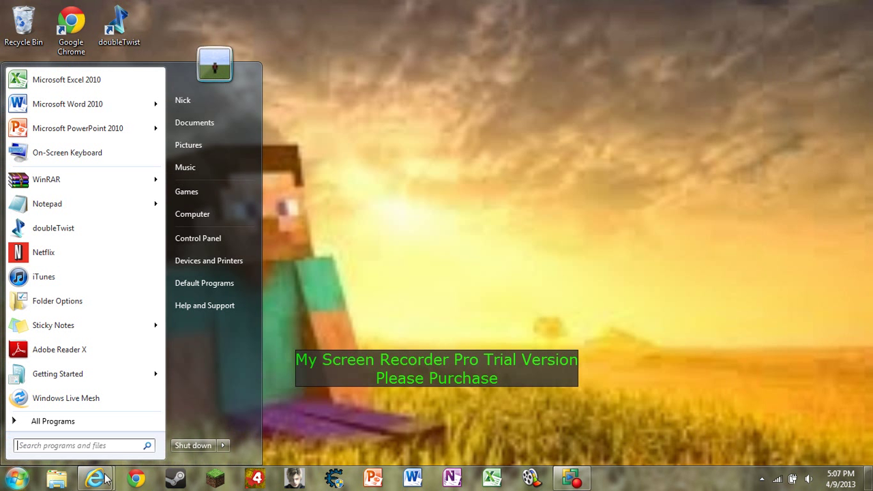
{"action": "type", "text": "%"}
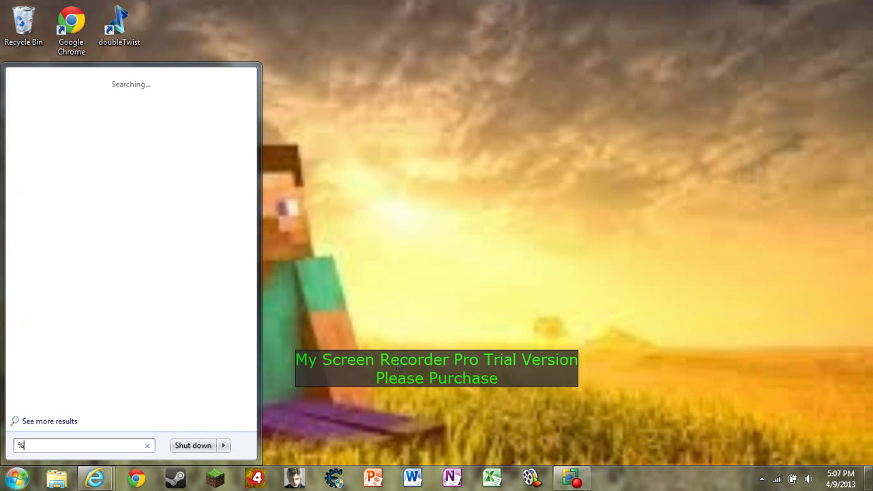
{"action": "type", "text": "appda"}
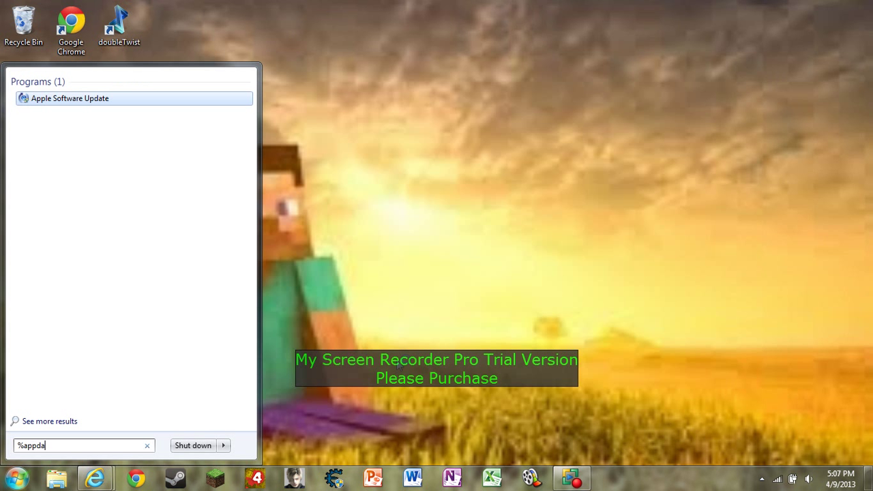
{"action": "type", "text": "ta%"}
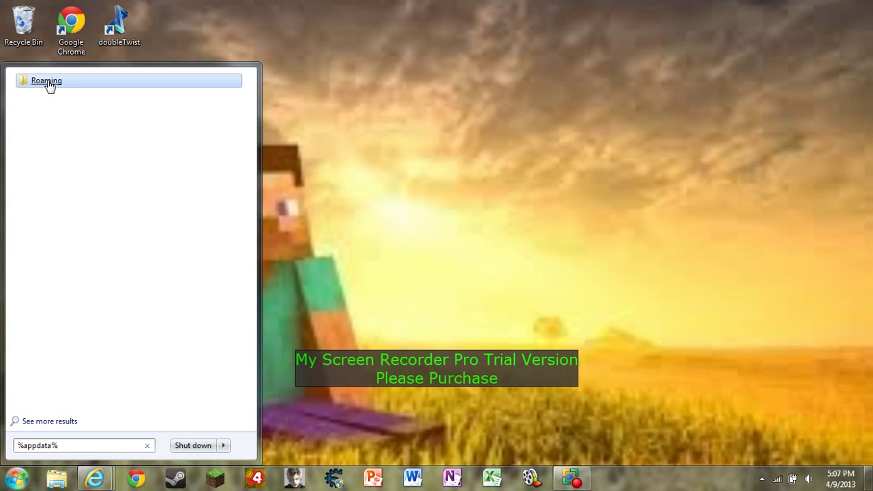
{"action": "left_click", "coordinate": [46, 80]}
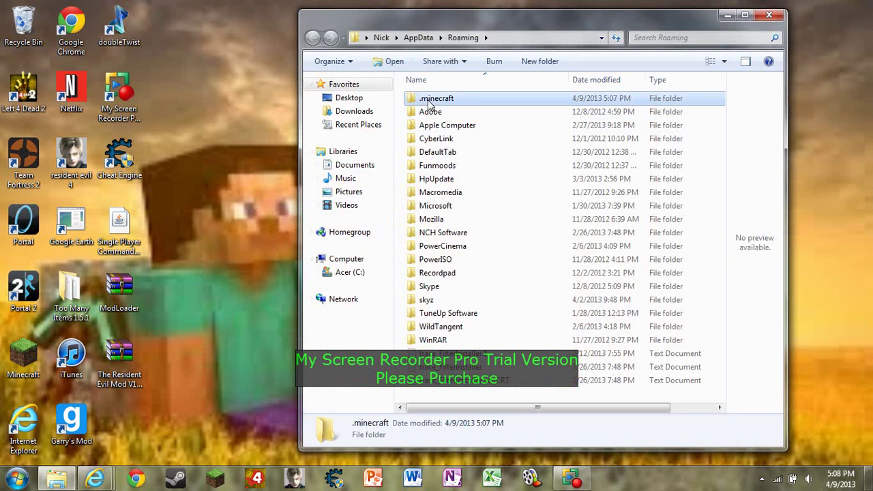
{"action": "double_click", "coordinate": [437, 97]}
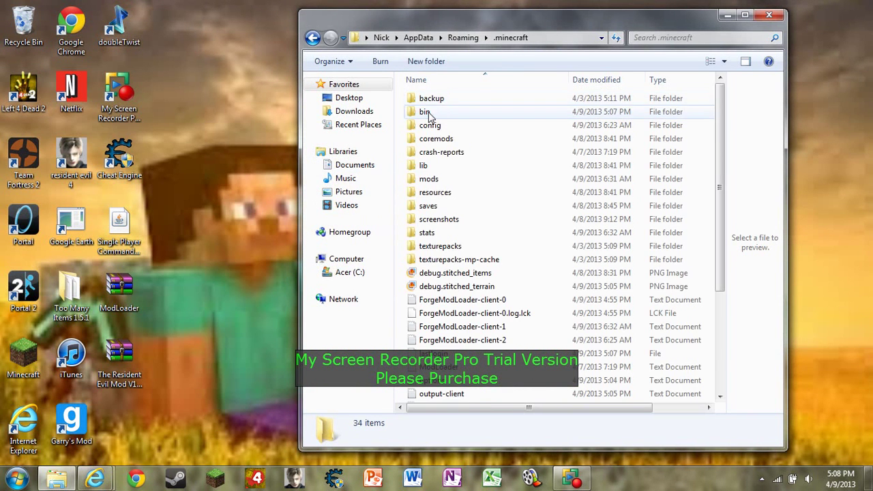
{"action": "double_click", "coordinate": [424, 111]}
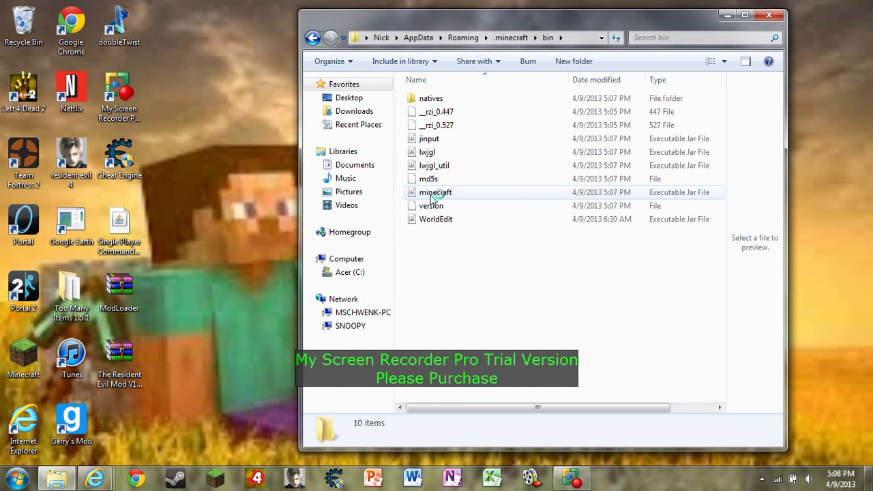
{"action": "right_click", "coordinate": [435, 192]}
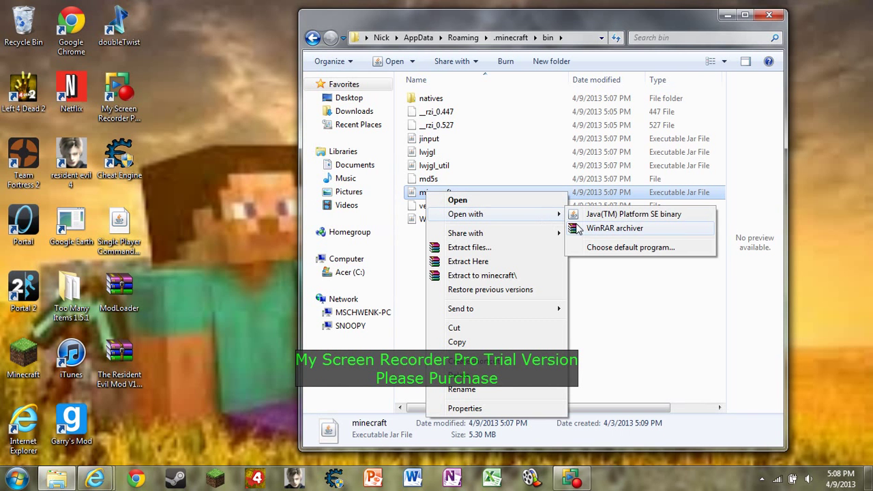
Open minecraft.jar with WinRAR, dismiss the license reminder, and delete META-INF
{"action": "left_click", "coordinate": [614, 227]}
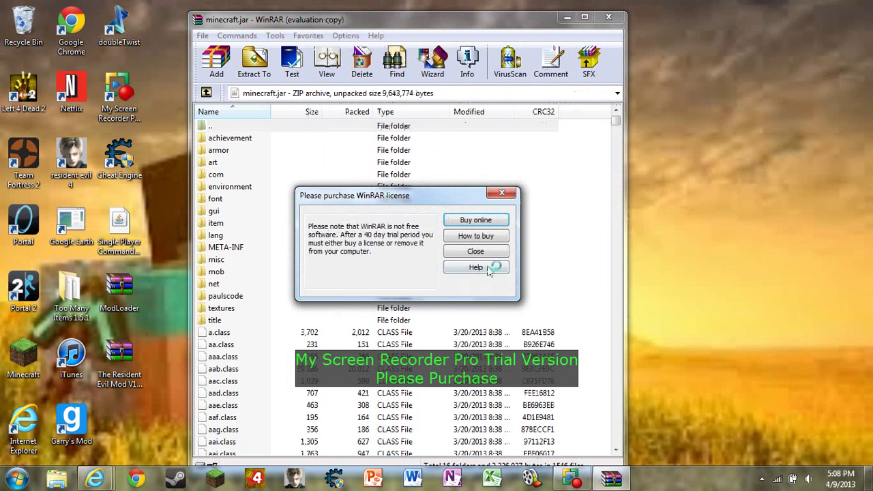
{"action": "left_click", "coordinate": [475, 251]}
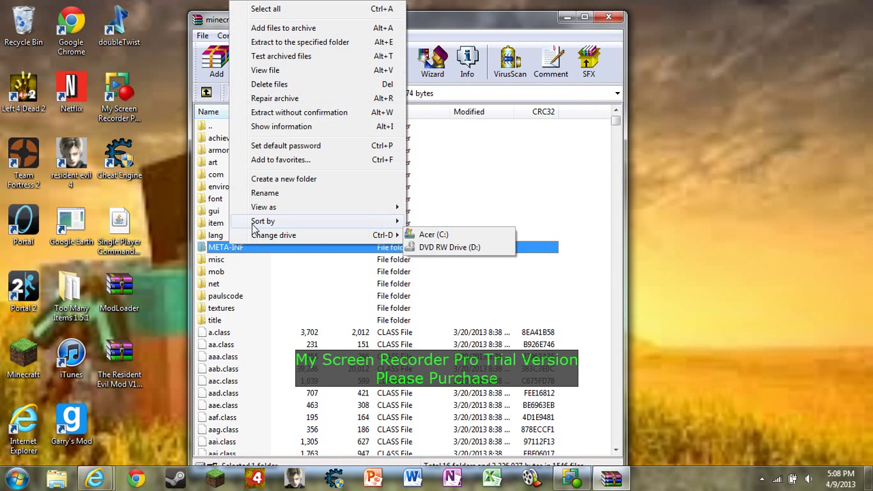
{"action": "left_click", "coordinate": [269, 84]}
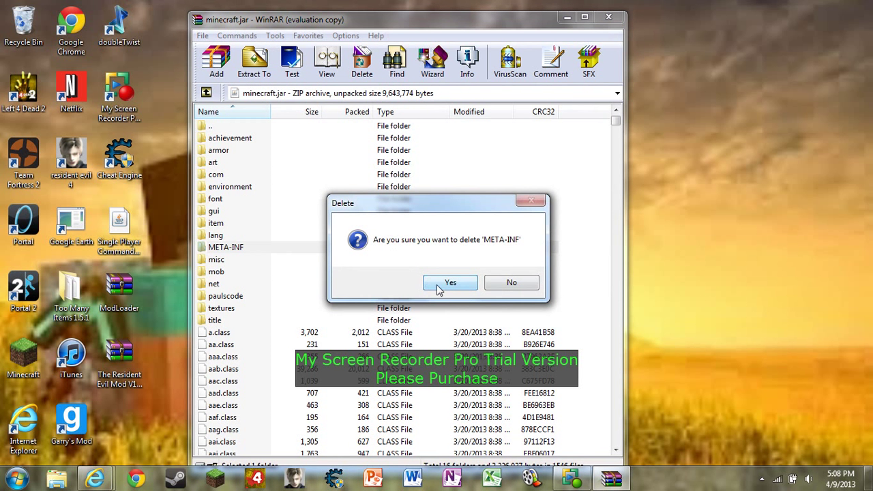
{"action": "left_click", "coordinate": [450, 283]}
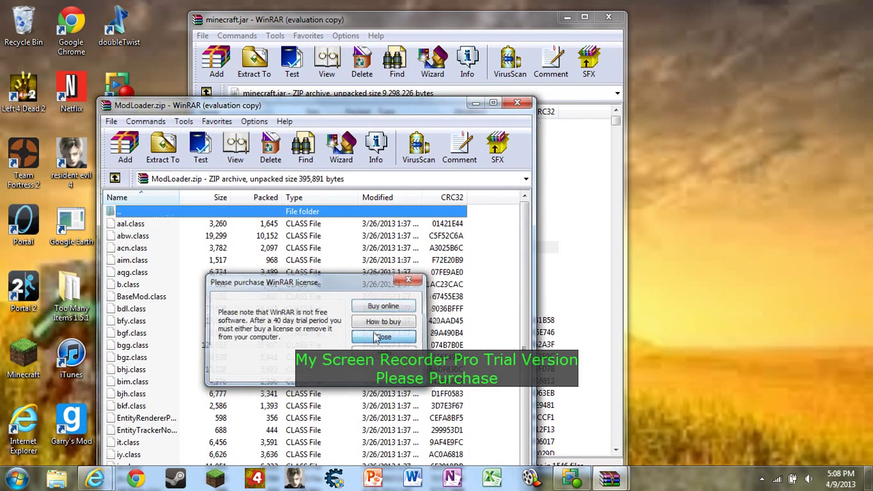
Add all ModLoader.zip files into minecraft.jar, confirm, and close ModLoader.zip
{"action": "left_click", "coordinate": [383, 336]}
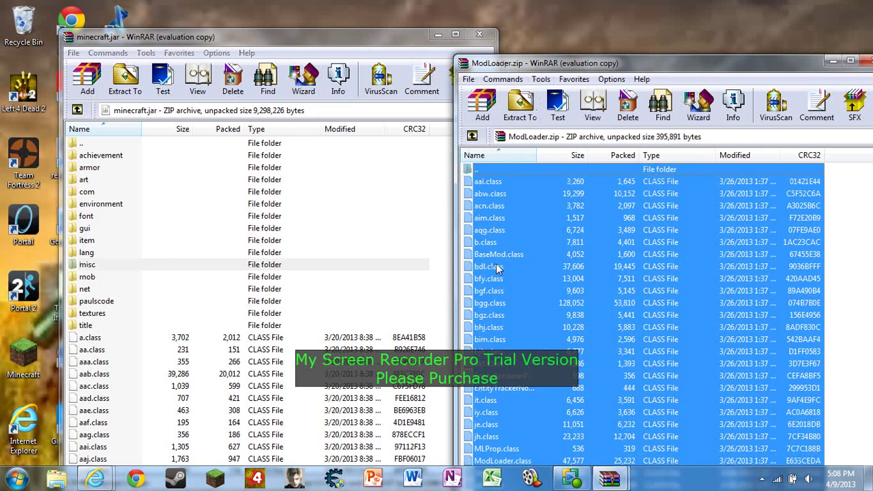
{"action": "left_click", "coordinate": [87, 78]}
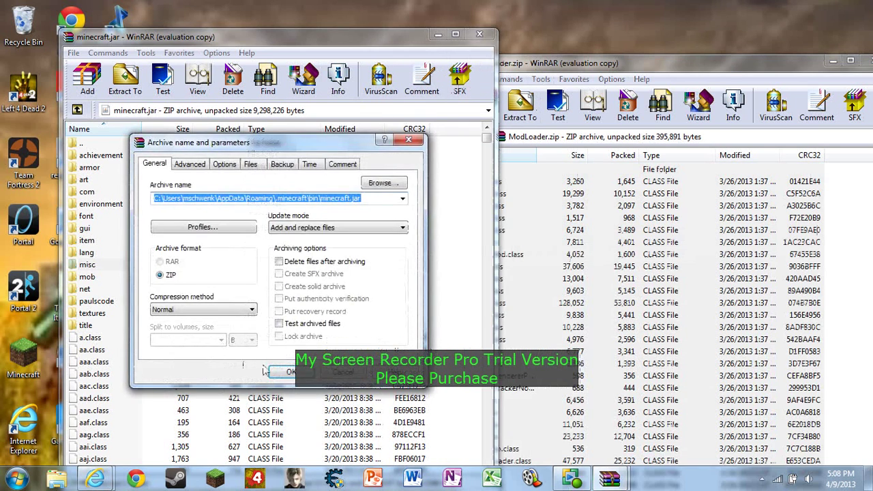
{"action": "left_click", "coordinate": [291, 371]}
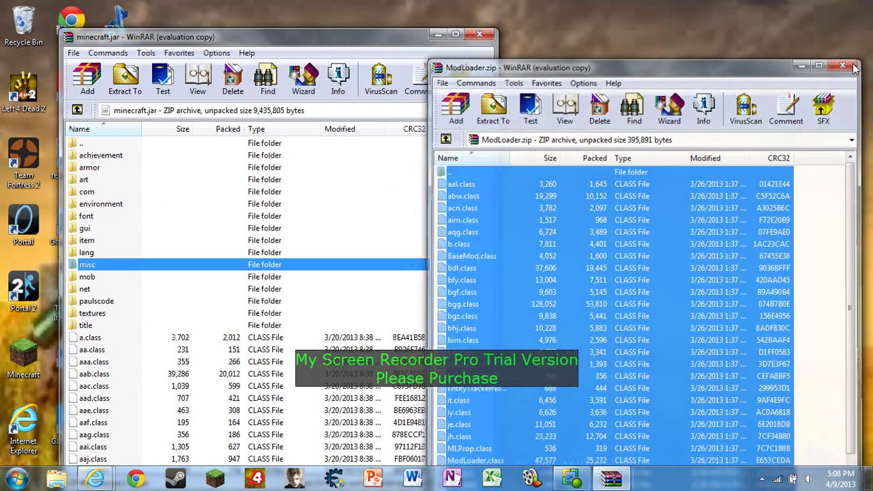
{"action": "left_click", "coordinate": [842, 67]}
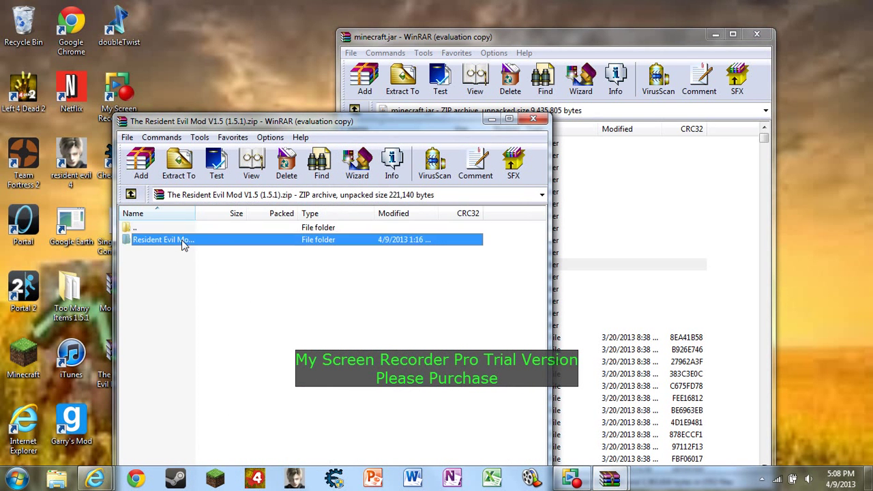
Open the Resident Evil Mod folder in the zip and add its files to minecraft.jar
{"action": "double_click", "coordinate": [162, 240]}
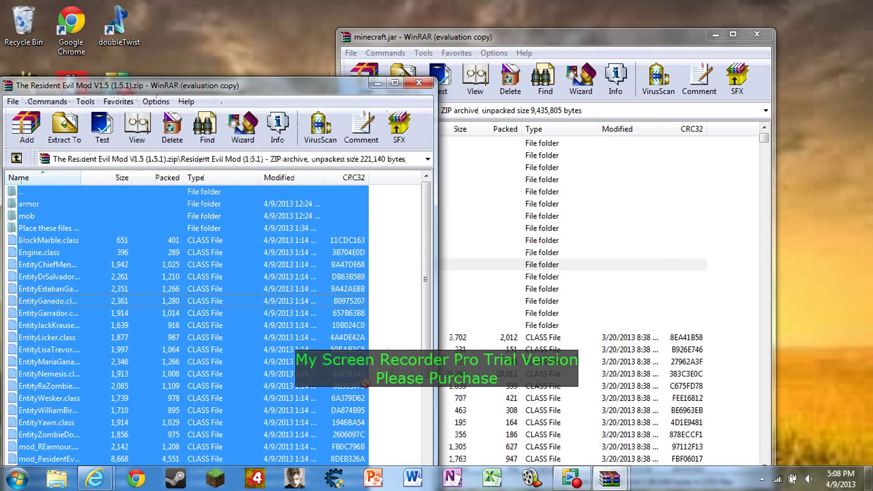
{"action": "left_click", "coordinate": [365, 78]}
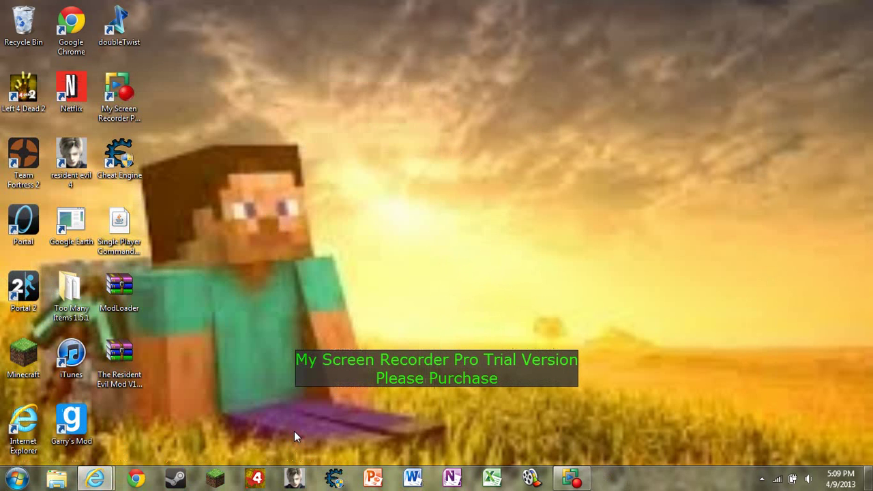
{"action": "mouse_move", "coordinate": [31, 475]}
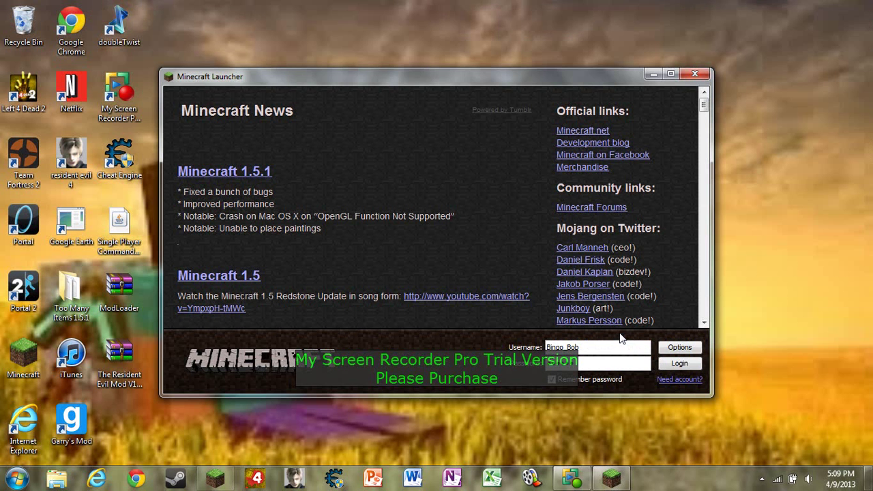
Log in to the Minecraft Launcher to start the game
{"action": "left_click", "coordinate": [679, 363]}
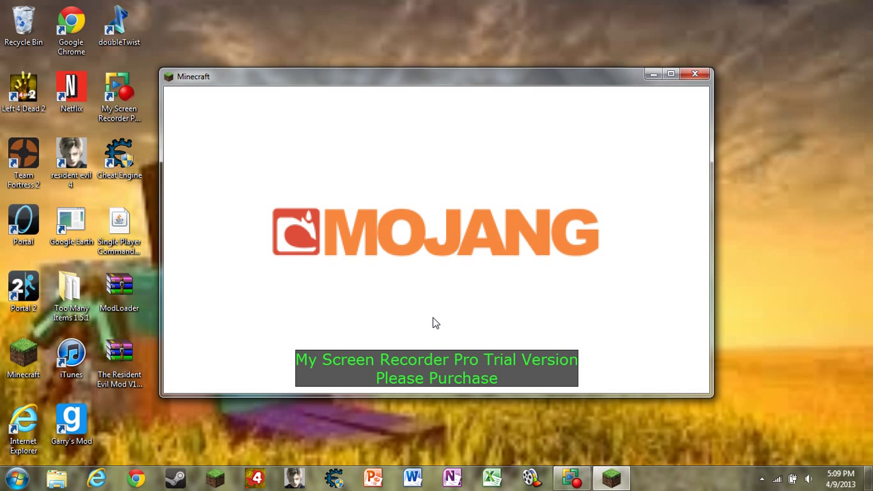
{"action": "mouse_move", "coordinate": [442, 329]}
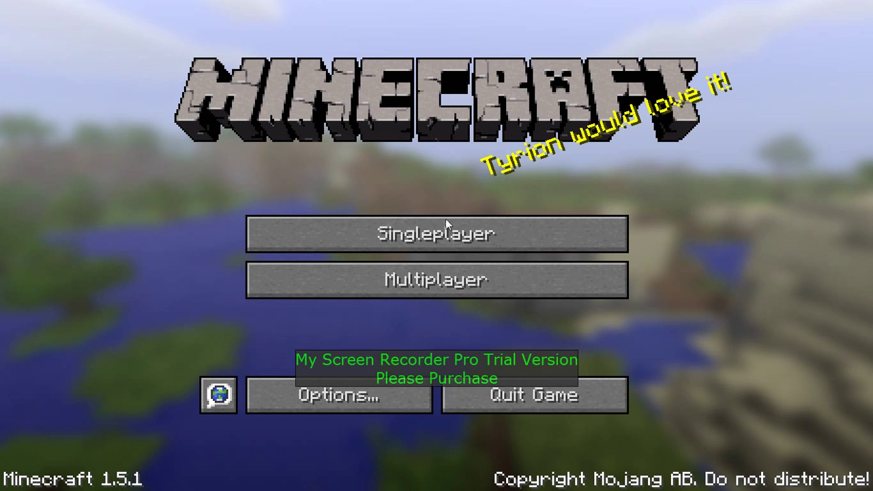
Play the Mods singleplayer world and find Chief Mendez spawn eggs under Miscellaneous
{"action": "left_click", "coordinate": [436, 234]}
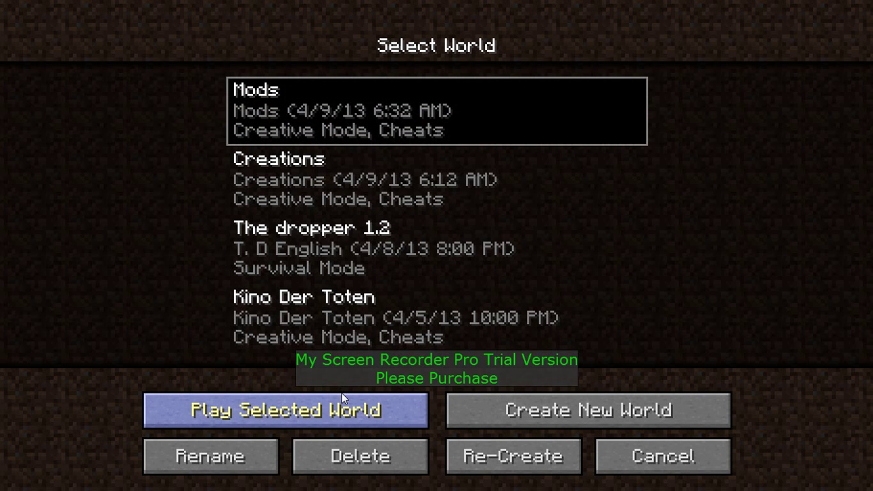
{"action": "left_click", "coordinate": [284, 409]}
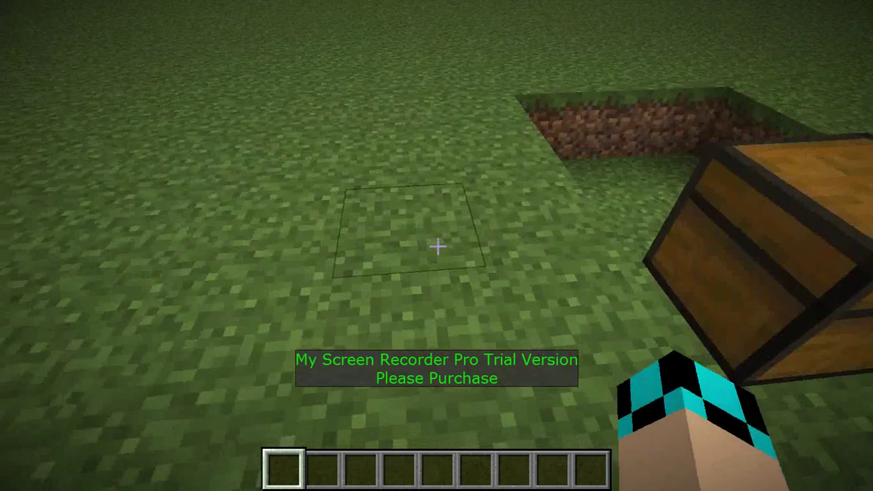
{"action": "key", "text": "e"}
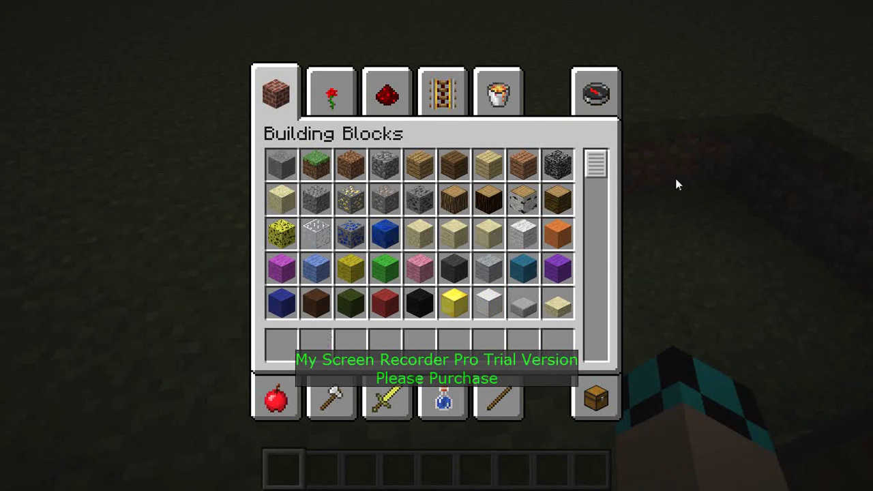
{"action": "left_click", "coordinate": [498, 94]}
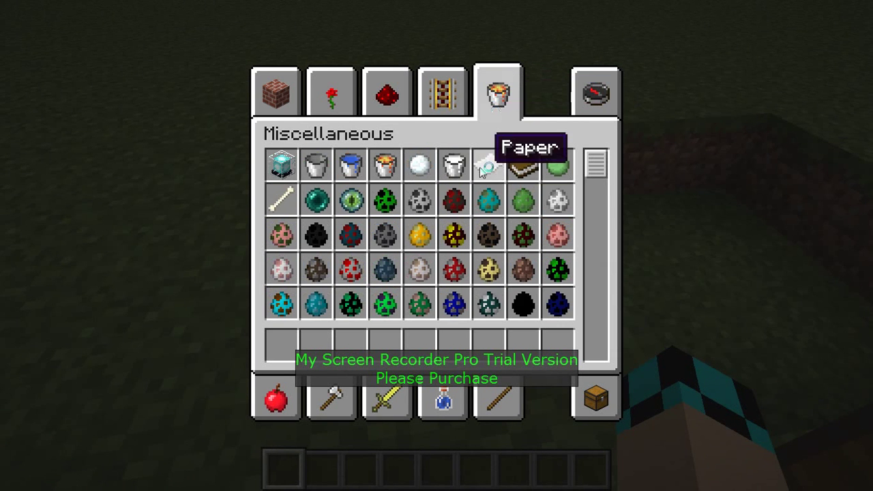
{"action": "scroll", "scroll_direction": "down", "scroll_amount": 3}
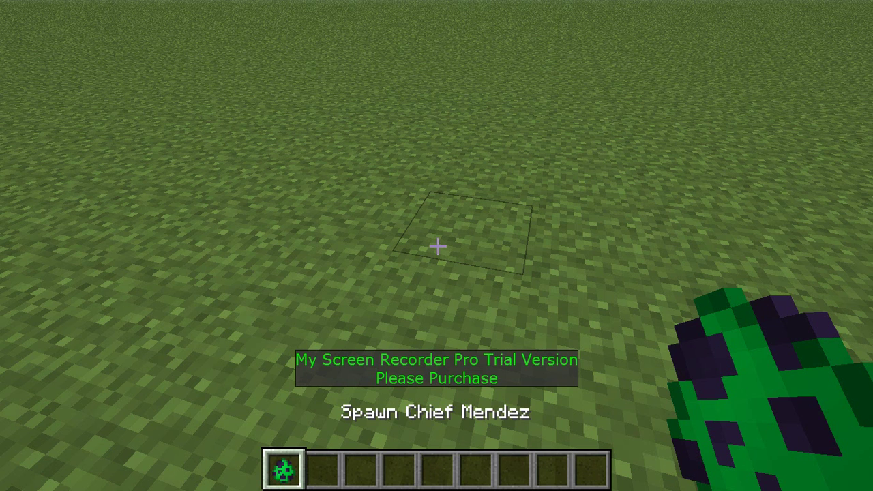
{"action": "key", "text": "e"}
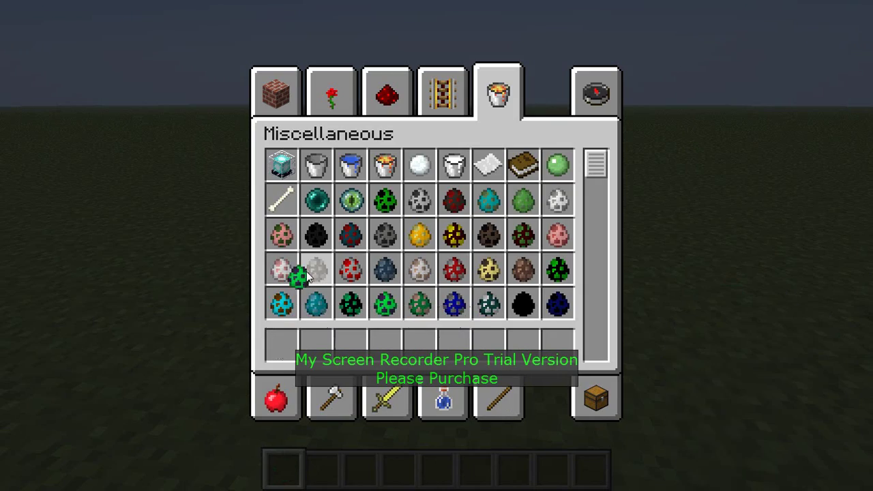
{"action": "key", "text": "Escape"}
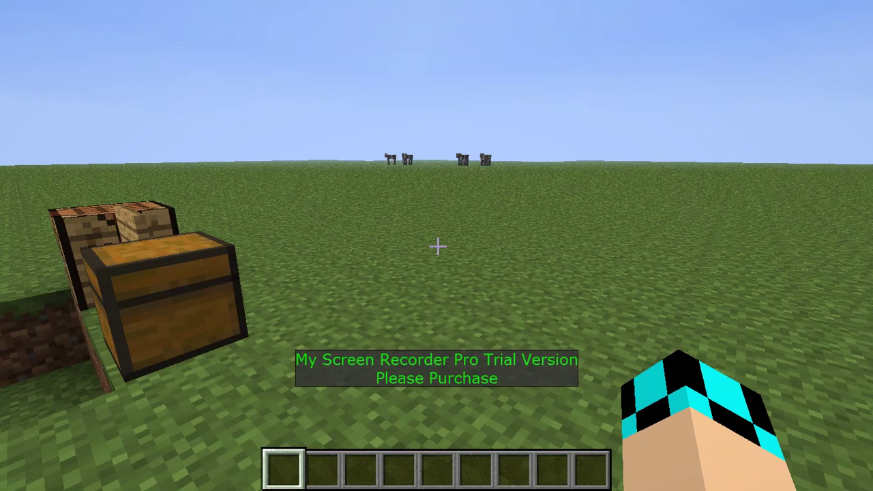